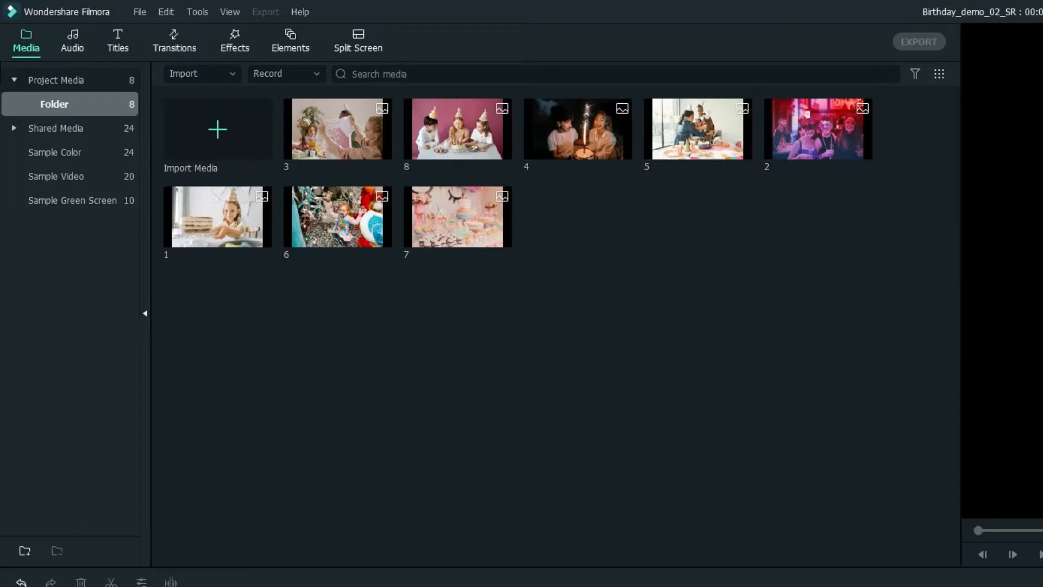
pyautogui.moveTo(248, 429)
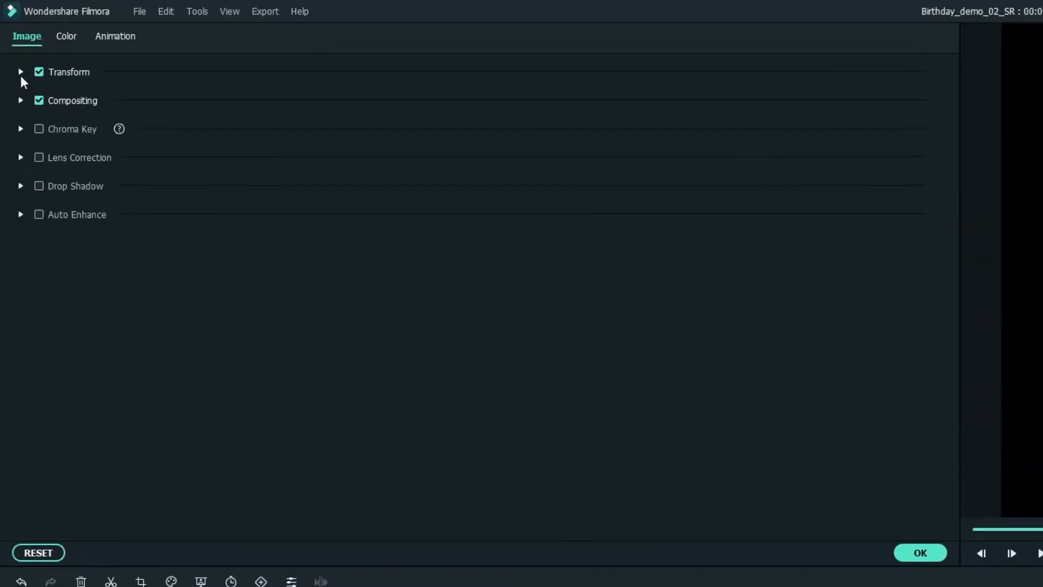
# - Adjust the newly added photos' Transform rotation, scale and X/Y position to layer them into the collage
pyautogui.click(20, 72)
pyautogui.write('-')
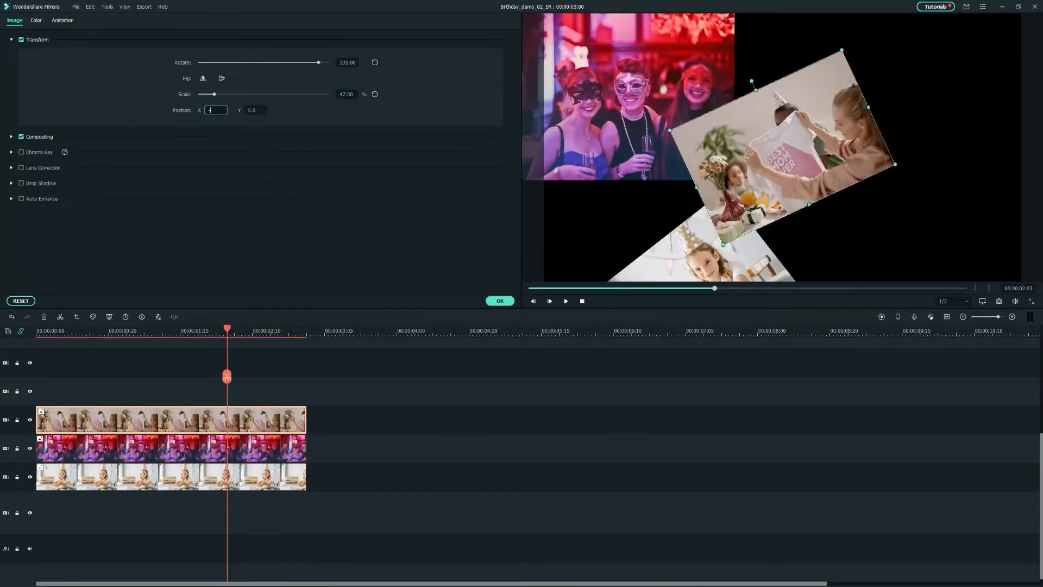
pyautogui.click(498, 301)
pyautogui.write('-172')
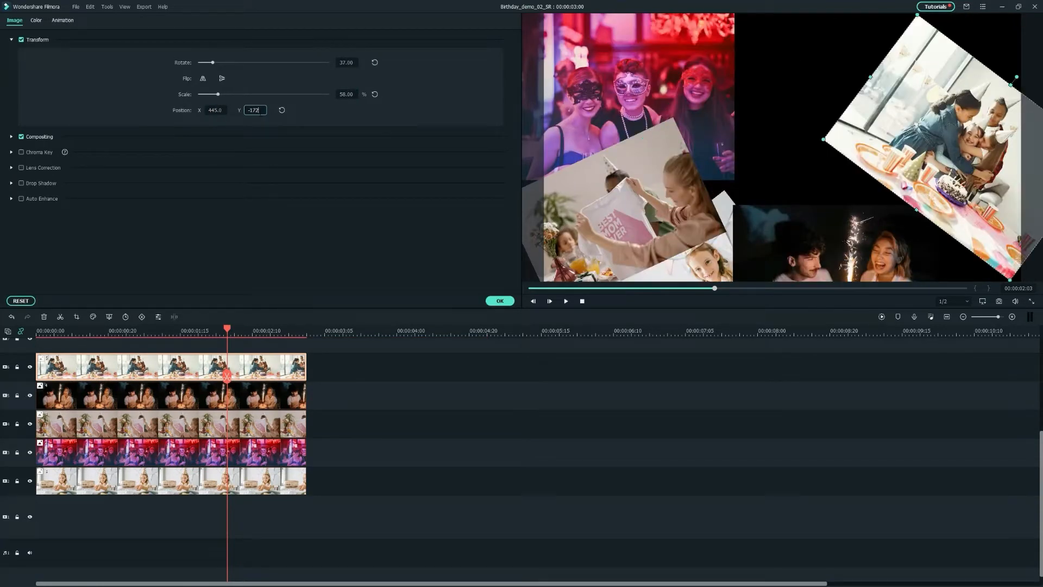
pyautogui.click(499, 301)
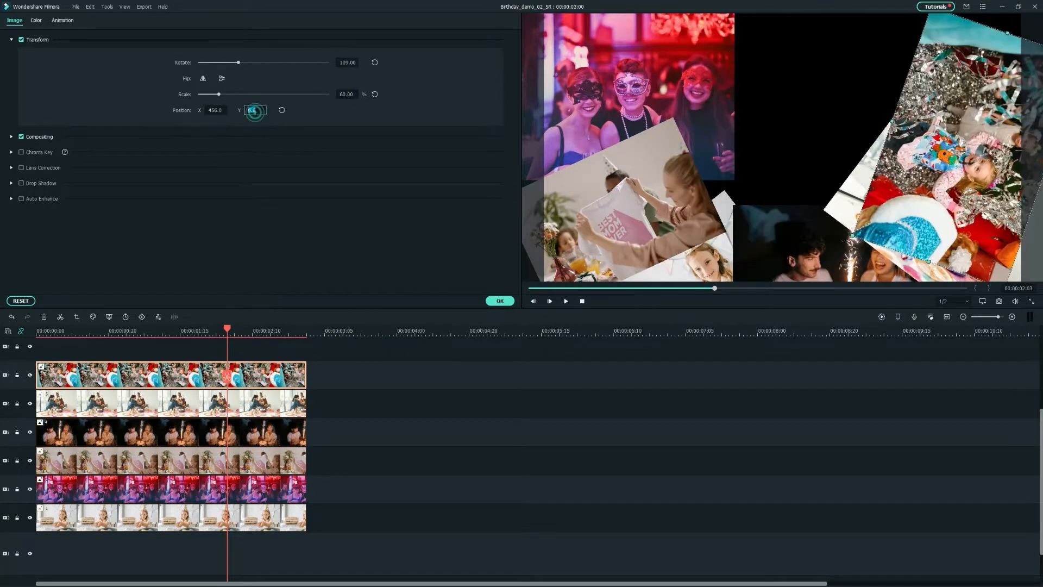
pyautogui.click(499, 301)
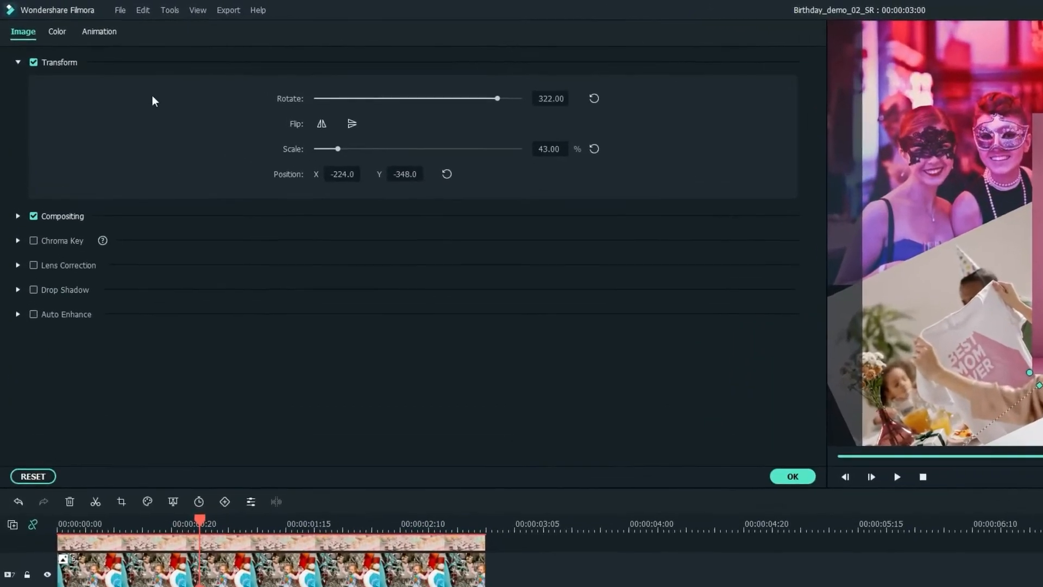
# - Switch the photos to Customize animation and add keyframes so each flies into place
pyautogui.click(99, 31)
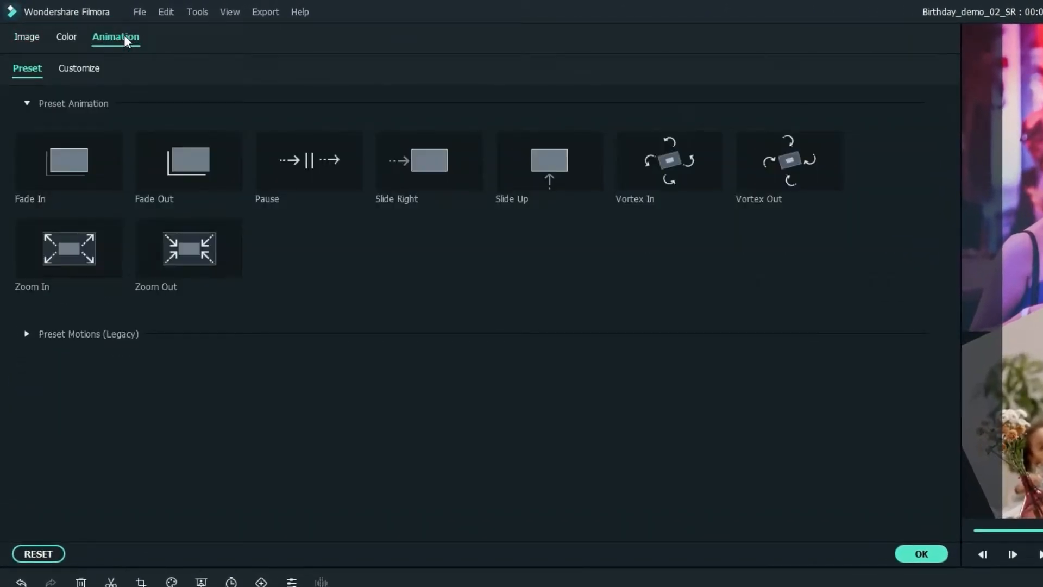
pyautogui.click(79, 67)
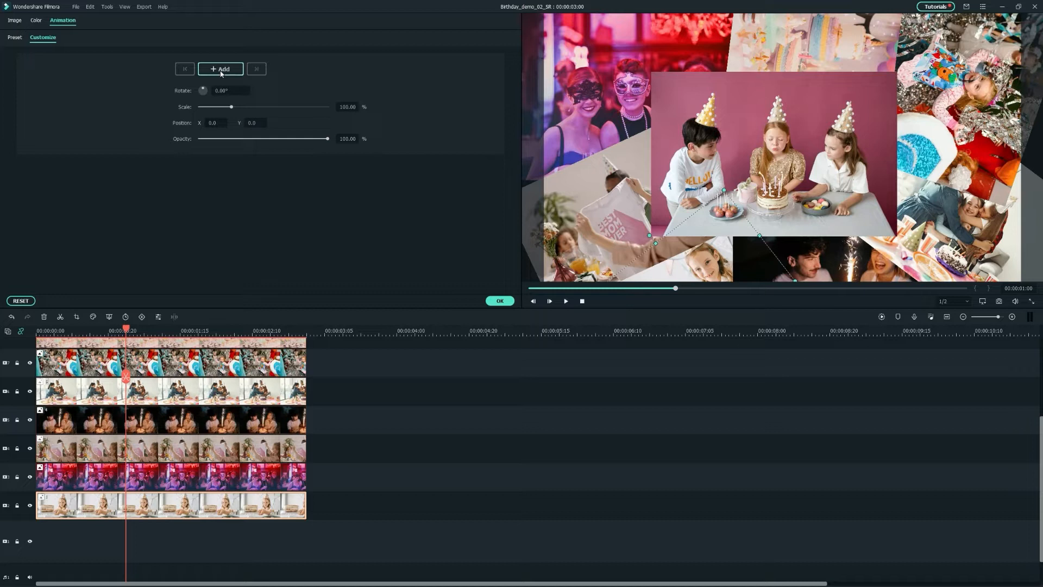
pyautogui.click(220, 69)
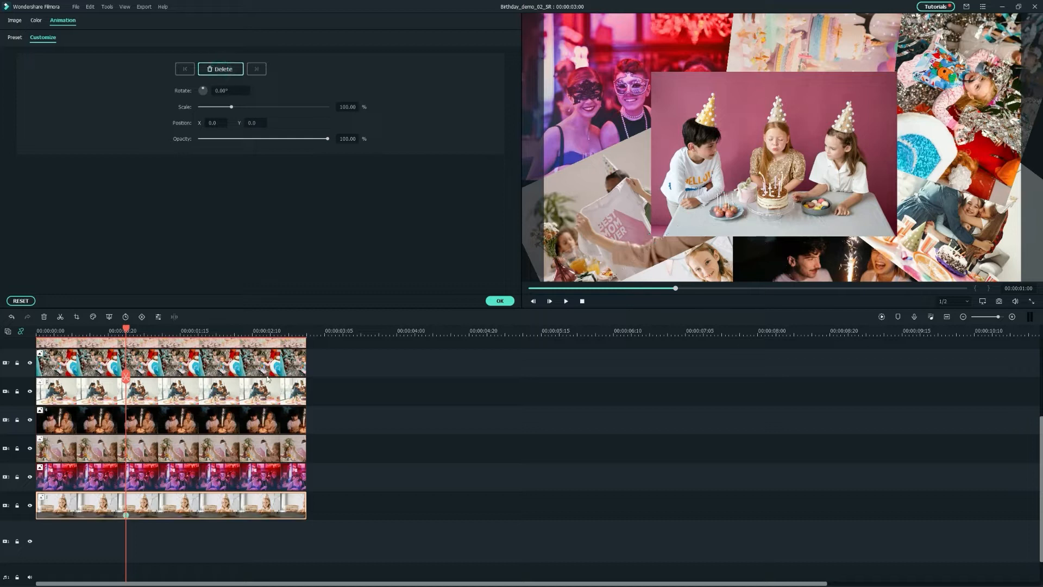
pyautogui.moveTo(175, 480)
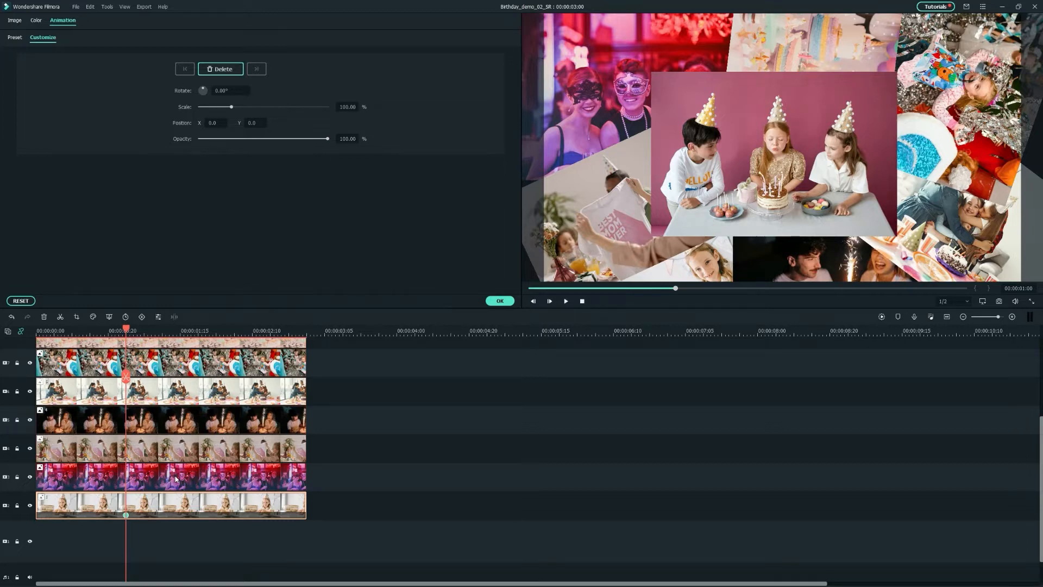
pyautogui.click(220, 69)
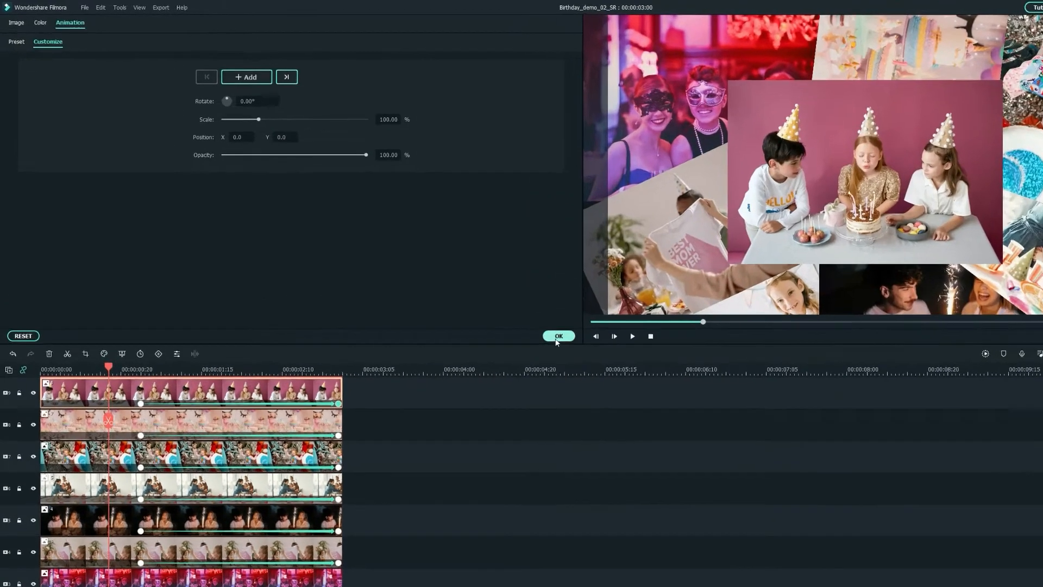
# - Confirm the animation settings and search the Effects library for 'border'
pyautogui.click(558, 336)
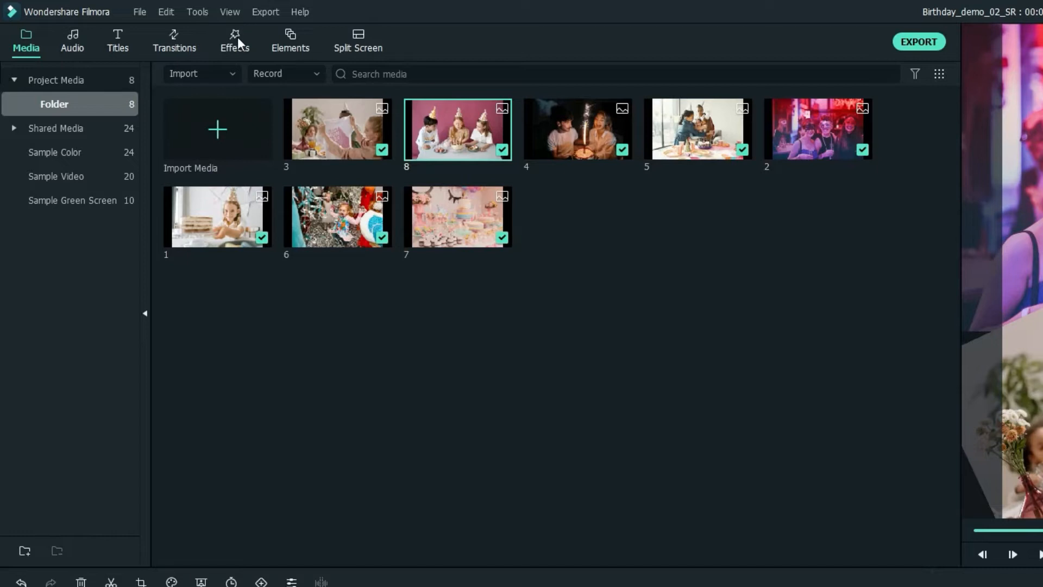
pyautogui.click(235, 42)
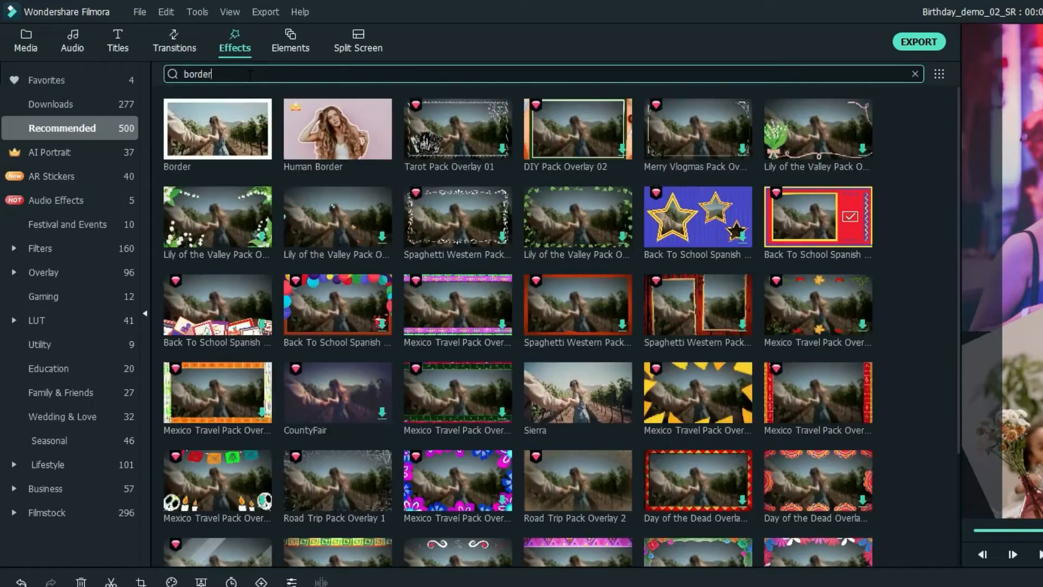
pyautogui.moveTo(220, 129)
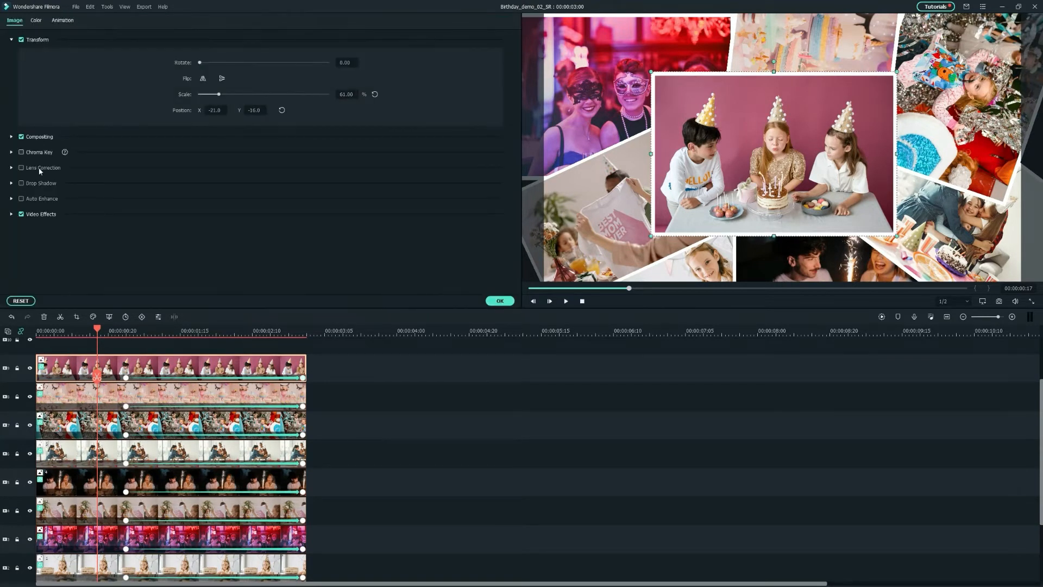
# - Close the photo clip properties and bring up the Titles library search
pyautogui.click(40, 182)
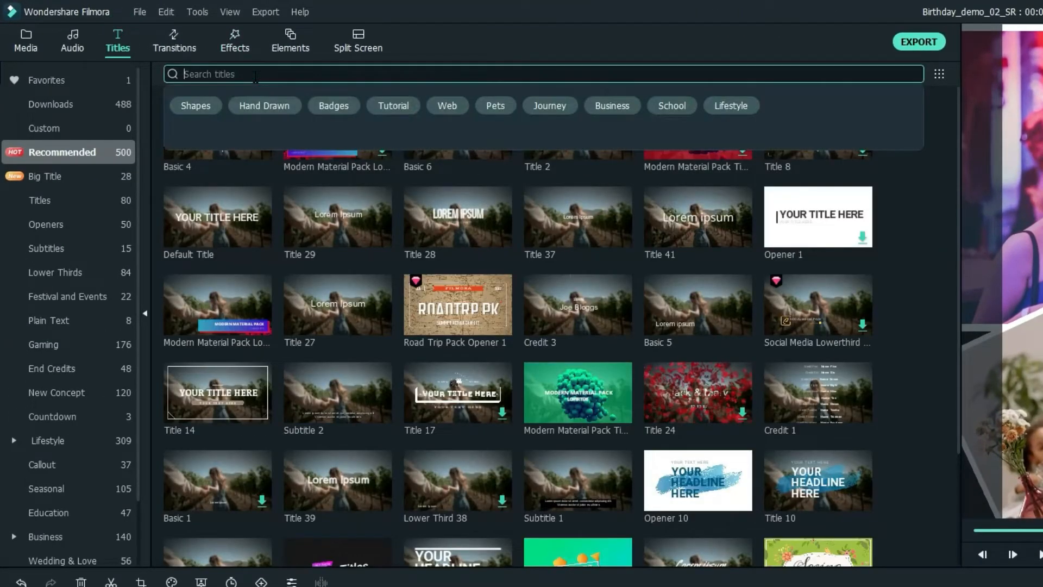
# - Search titles for 'gold awar' and place the Golden Awards opener on its own track
pyautogui.write('gold awards')
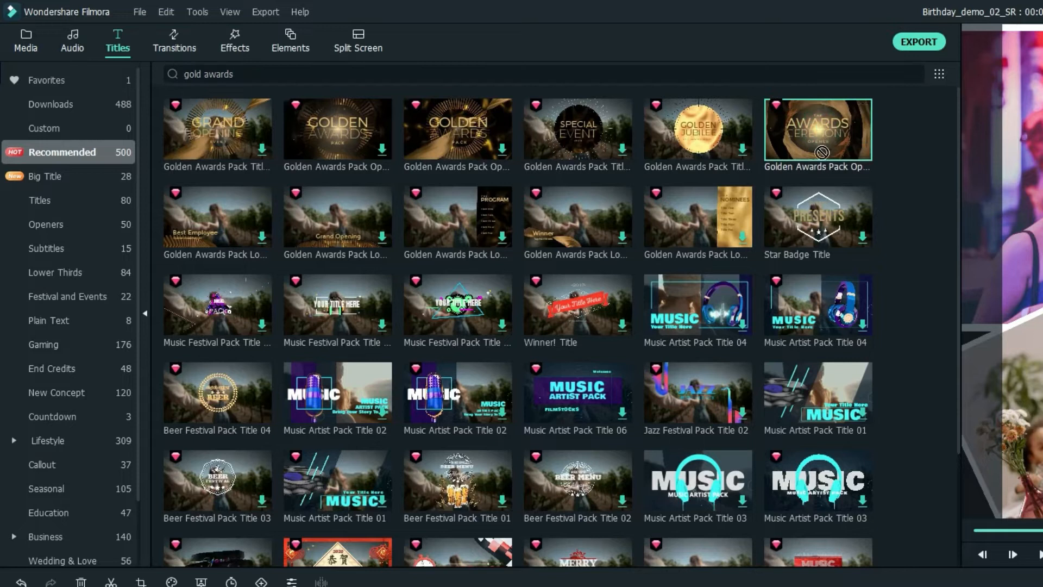
pyautogui.scroll(-3)
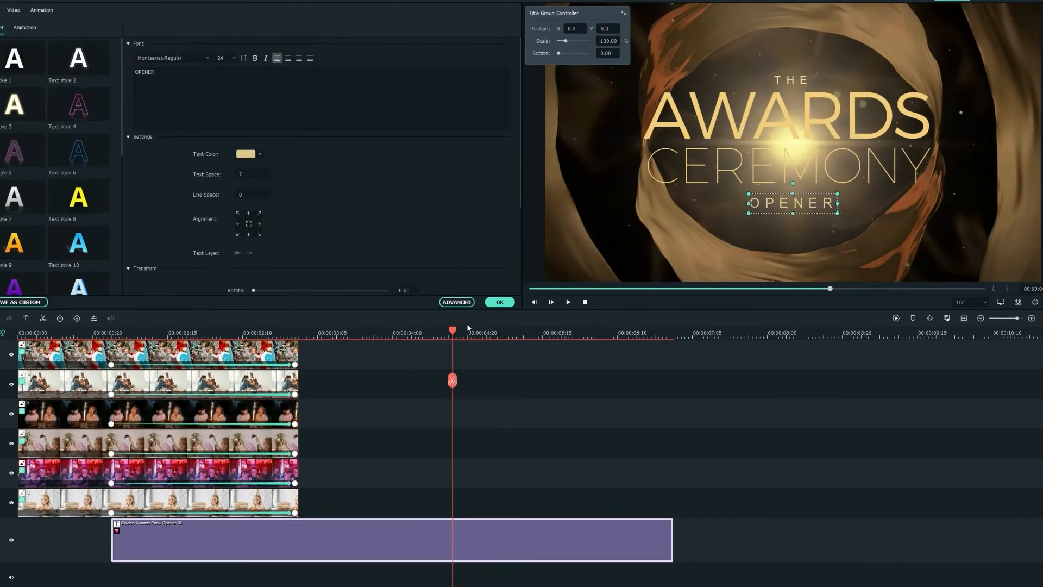
# - Trim the title in Advanced Text Edit to just AWARDS CEREMONY and confirm
pyautogui.click(457, 302)
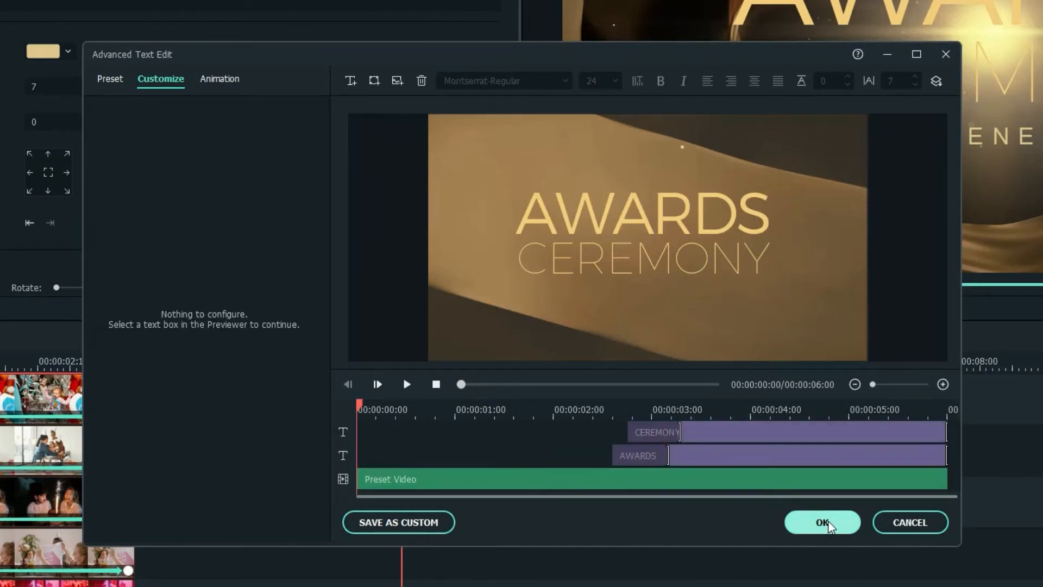
pyautogui.click(822, 523)
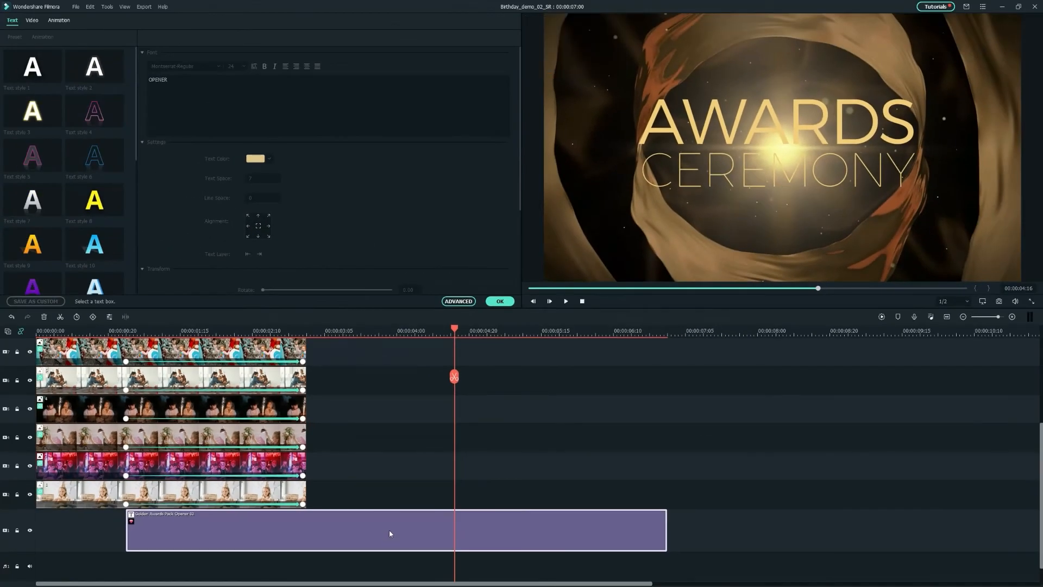
pyautogui.click(771, 120)
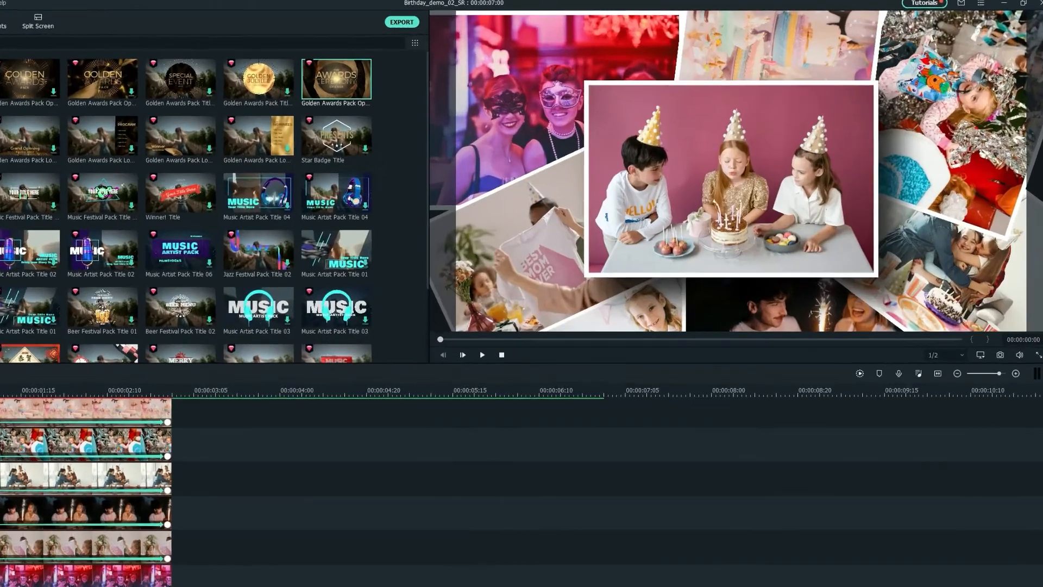
# - Import the cool tutorial ending project template from the Filmora tutorial page
pyautogui.click(924, 3)
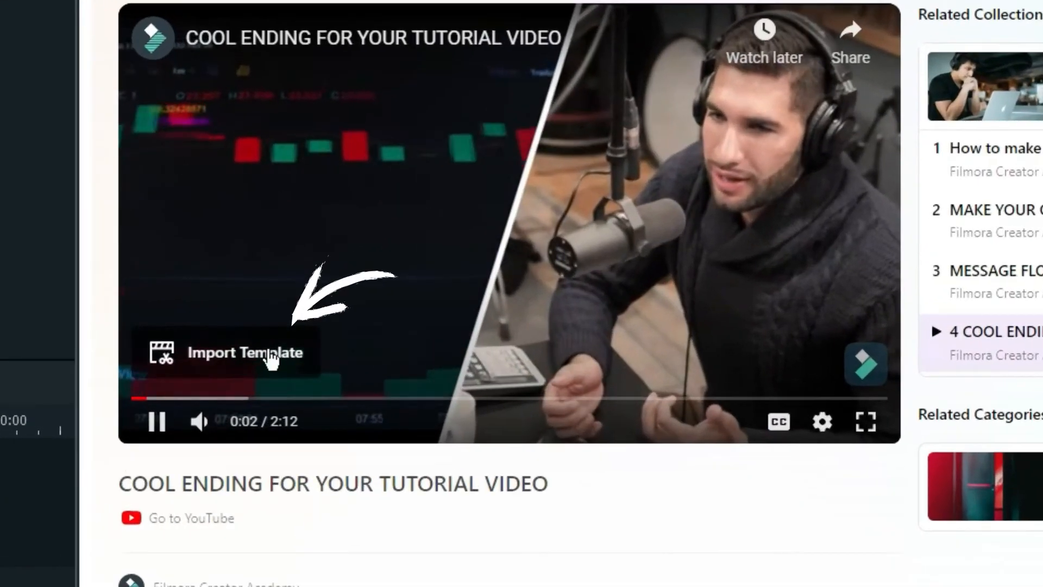
pyautogui.click(244, 352)
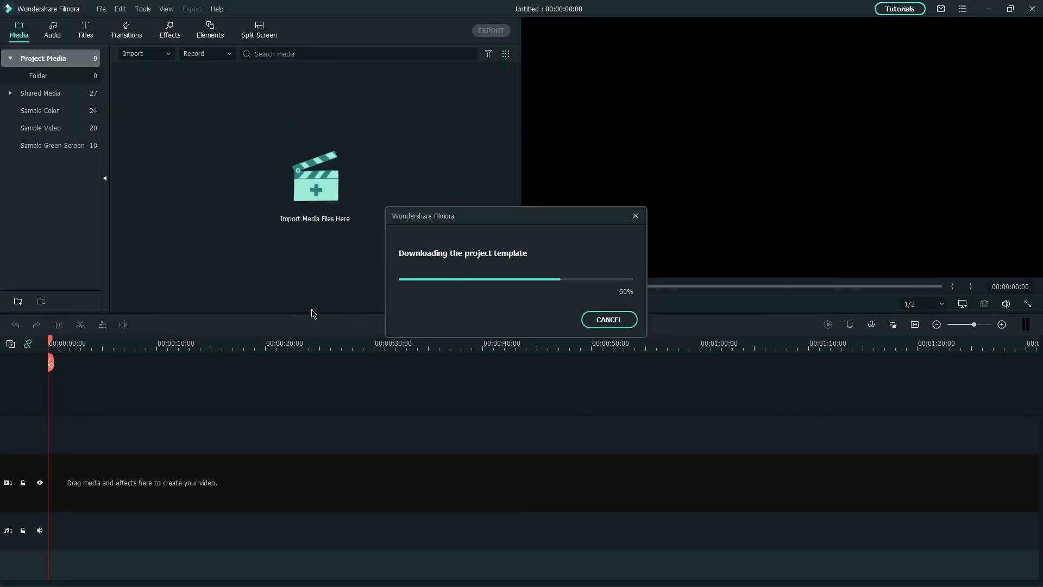